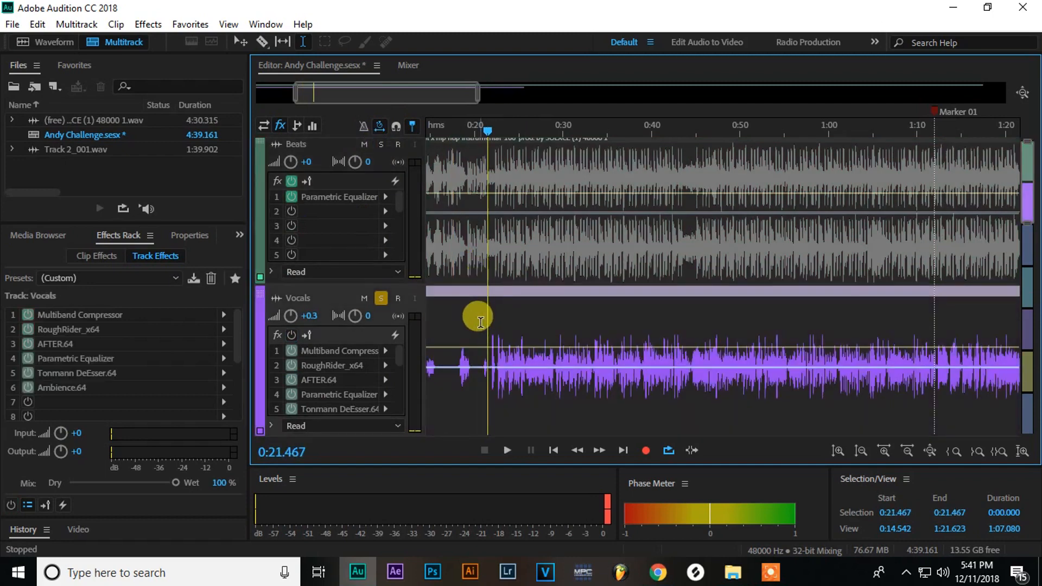
Place the playhead near 0:20 on the timeline and stop playback
click(507, 452)
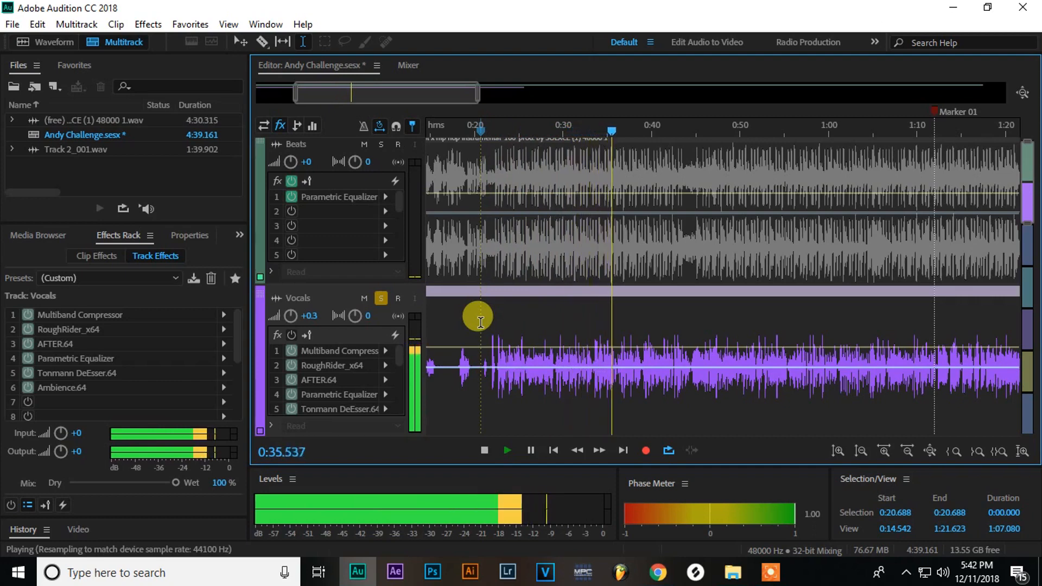
click(484, 451)
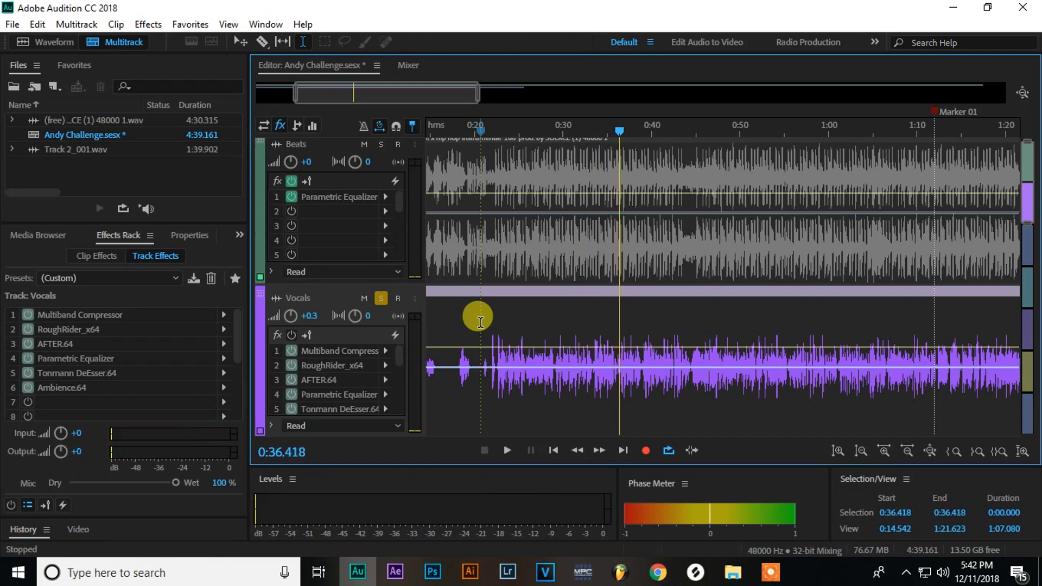
mouse_move(513, 322)
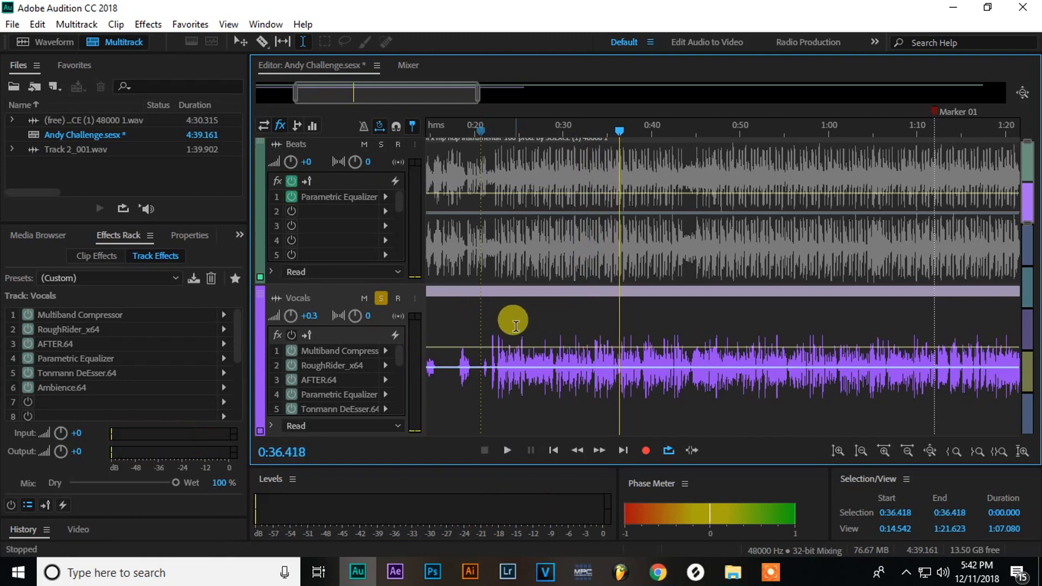
mouse_move(502, 325)
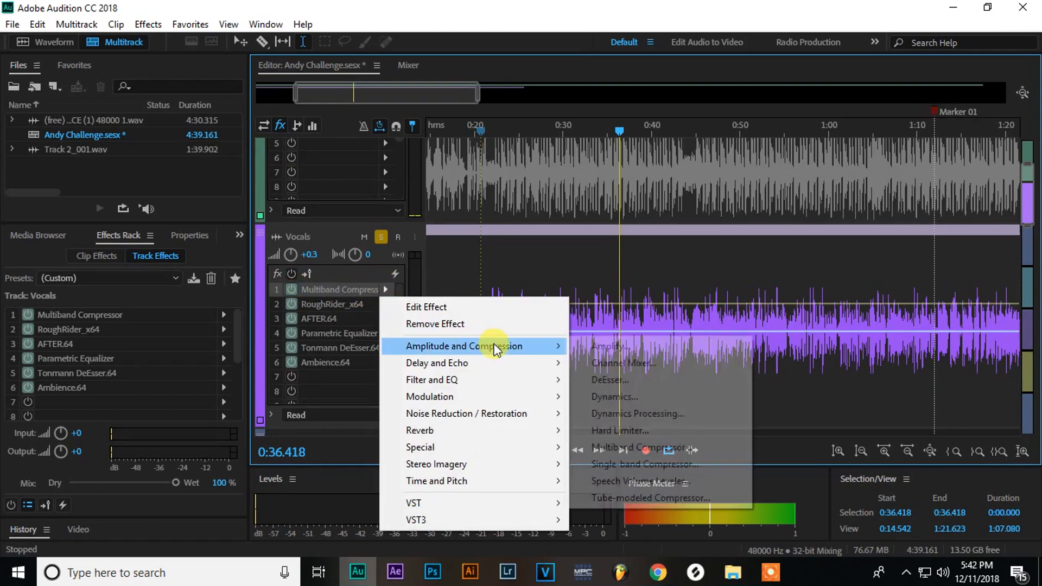
mouse_move(437, 362)
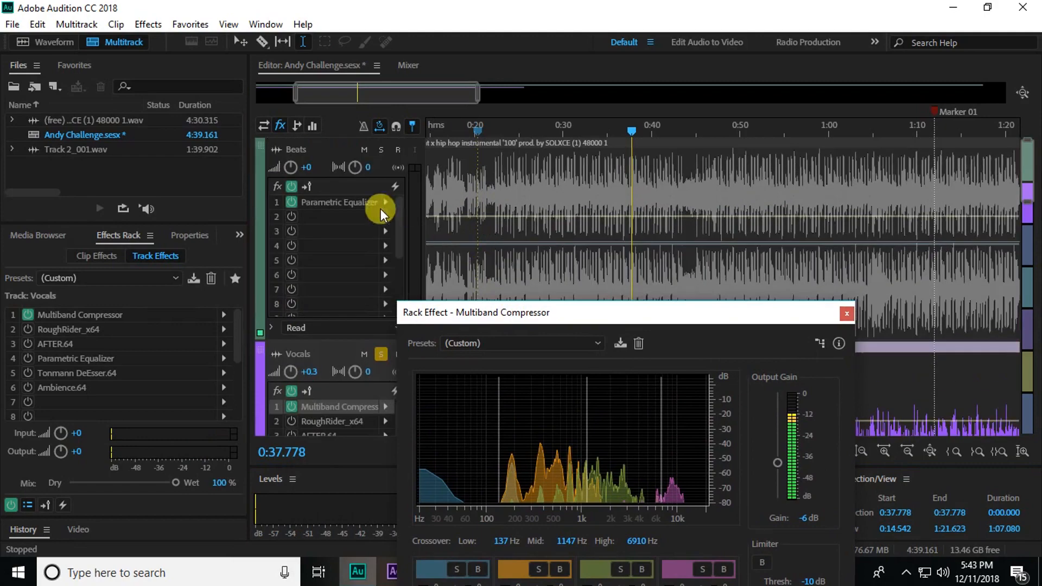
Select the Beats track and solo it alongside the Vocals track
click(380, 151)
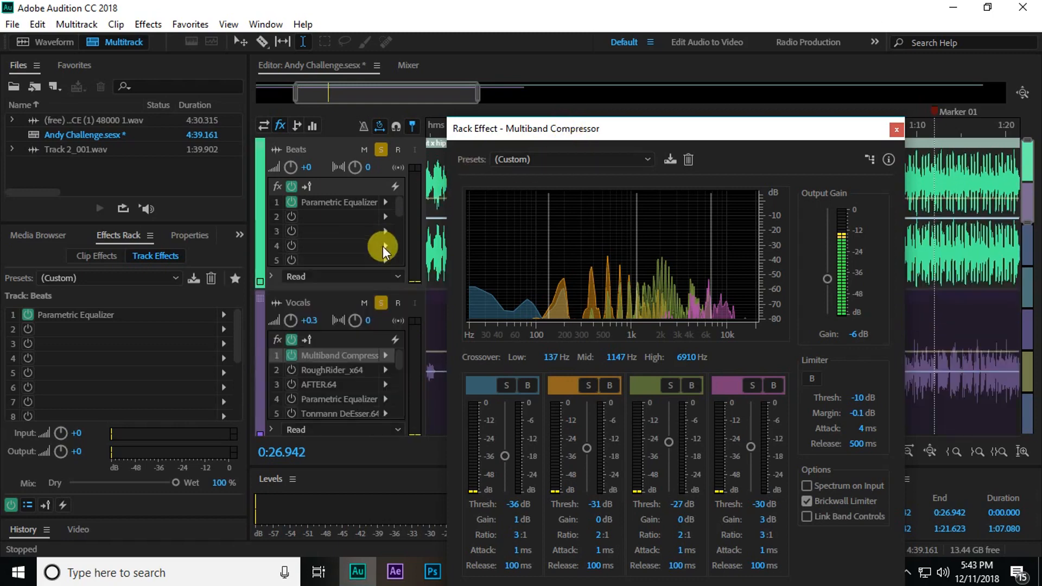
click(896, 129)
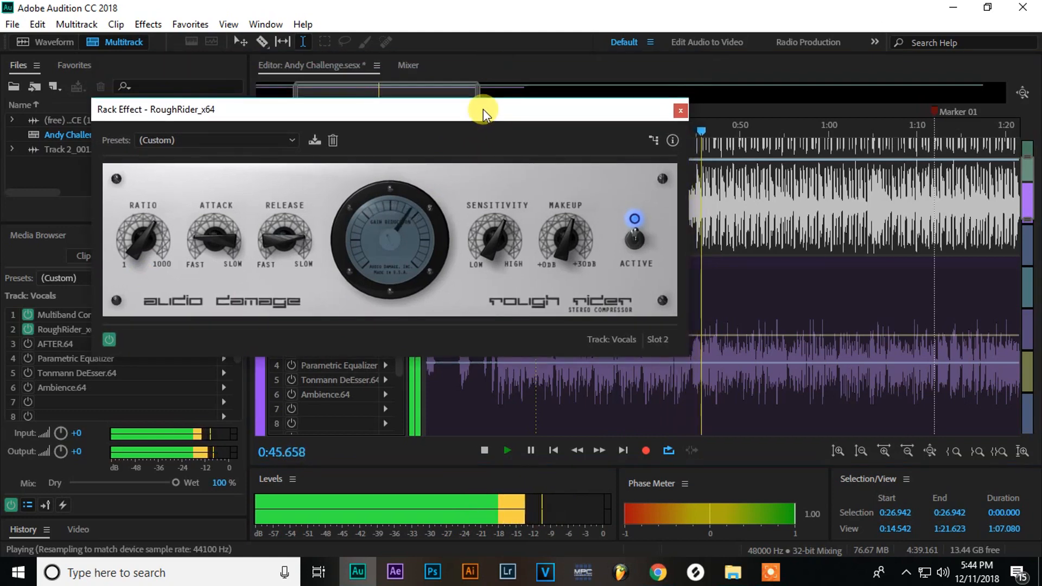
Move the RoughRider settings lower on screen and play the session from the playhead
click(484, 450)
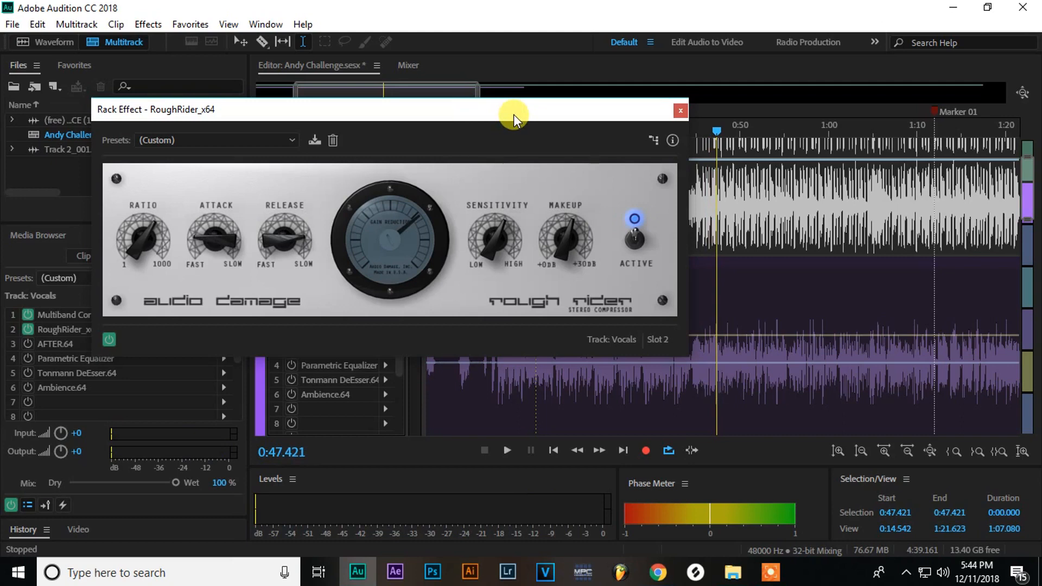
drag(512, 110, 632, 347)
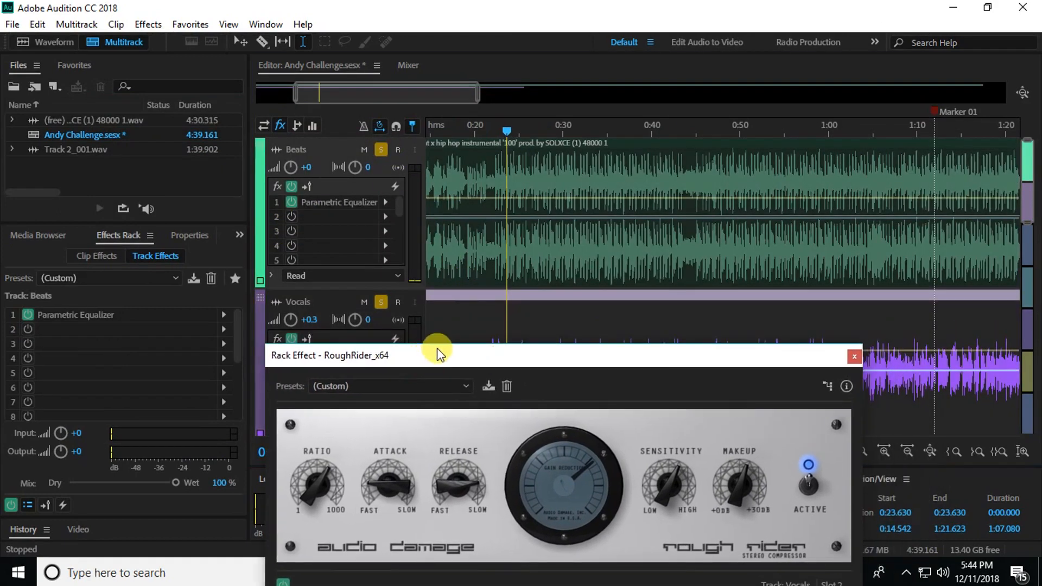
key(space)
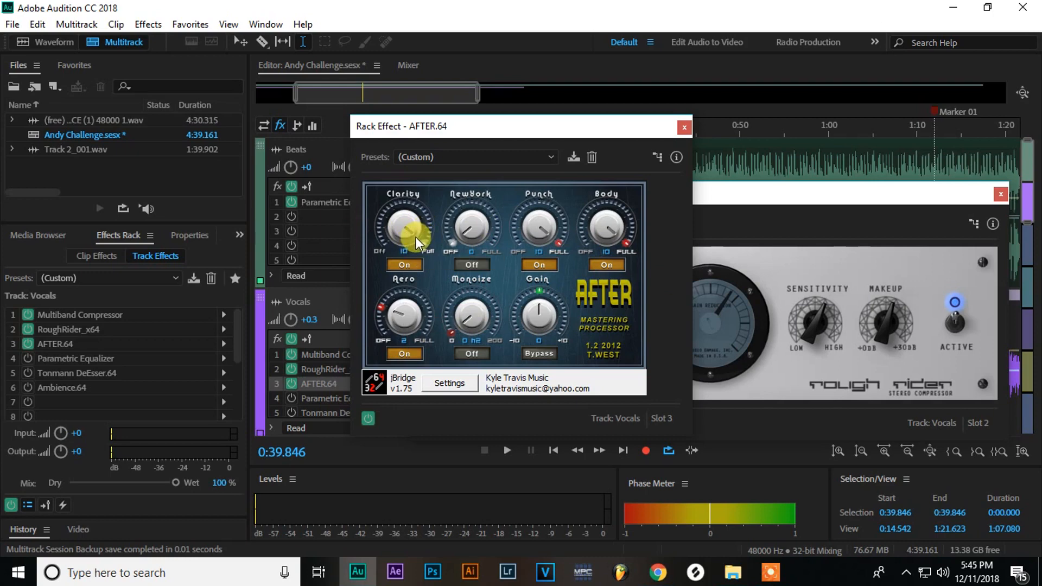
mouse_move(412, 229)
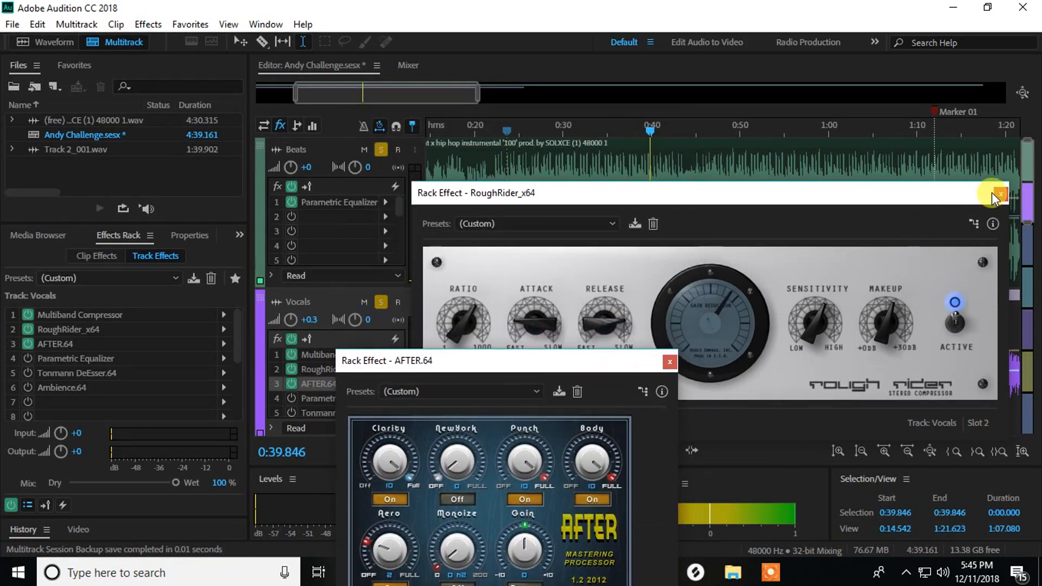
Close the RoughRider and AFTER.64 settings windows on the Vocals track
click(1002, 193)
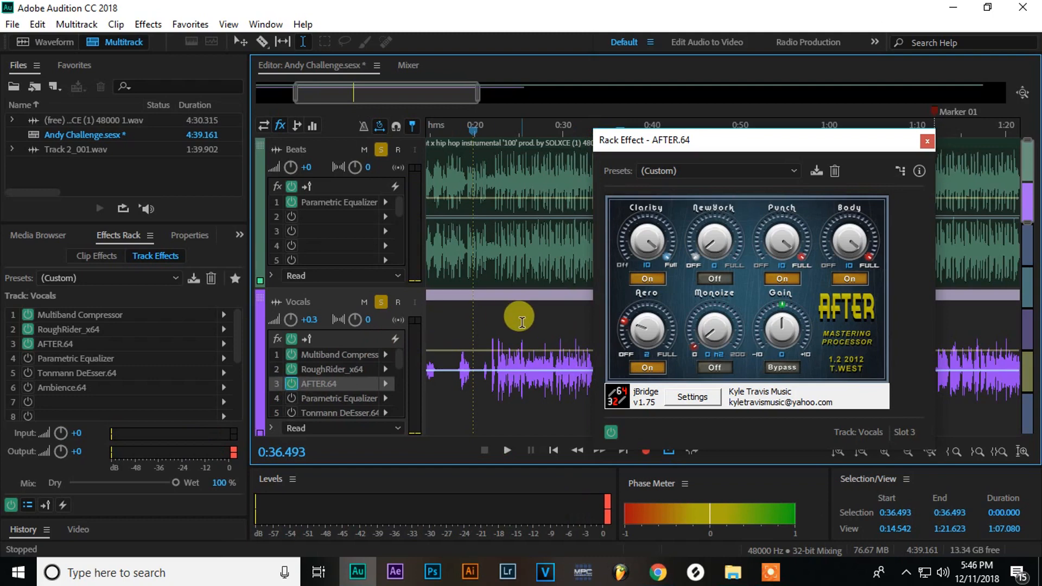
mouse_move(512, 319)
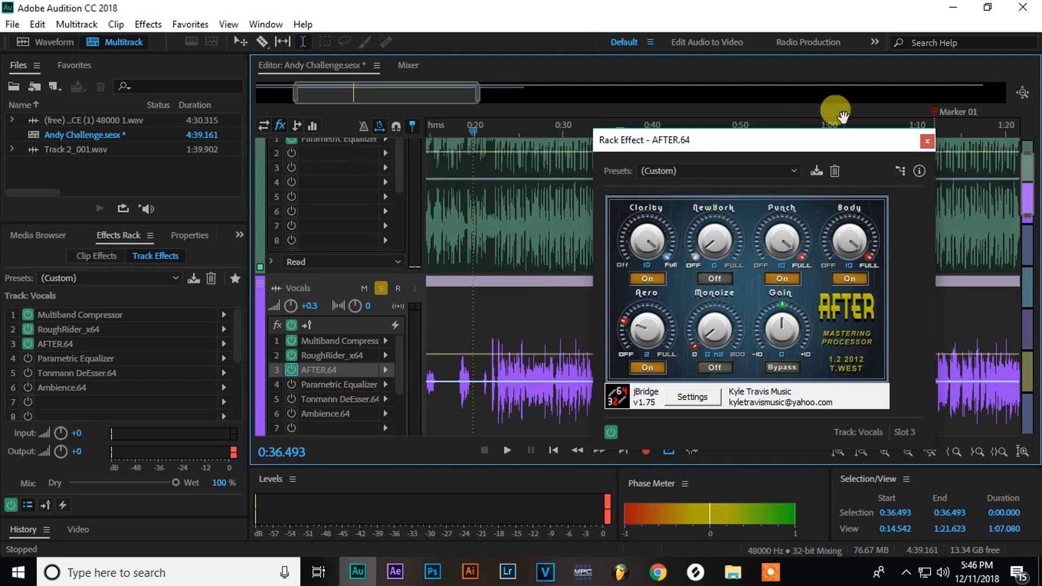
click(926, 141)
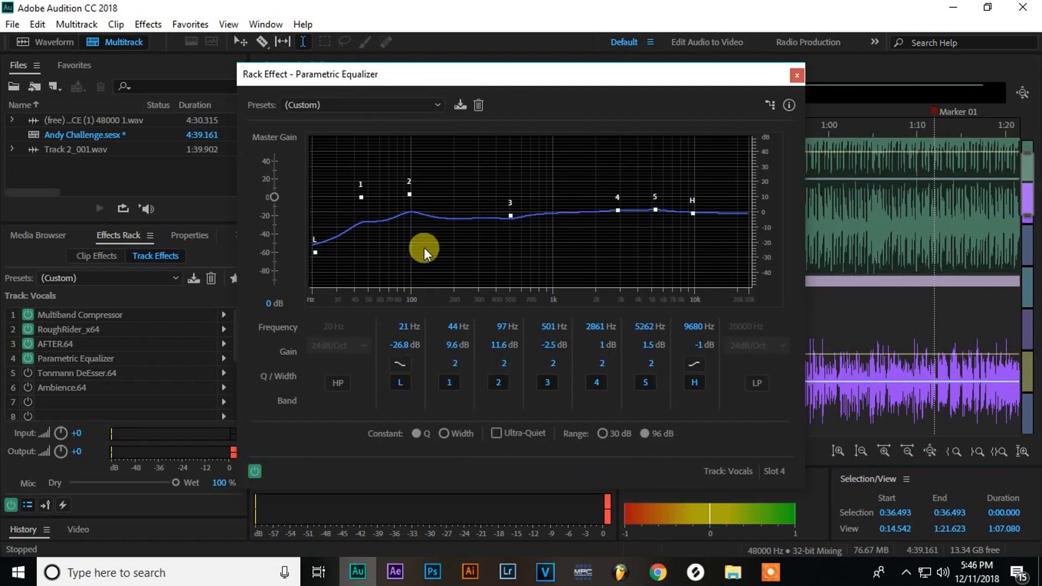
mouse_move(479, 116)
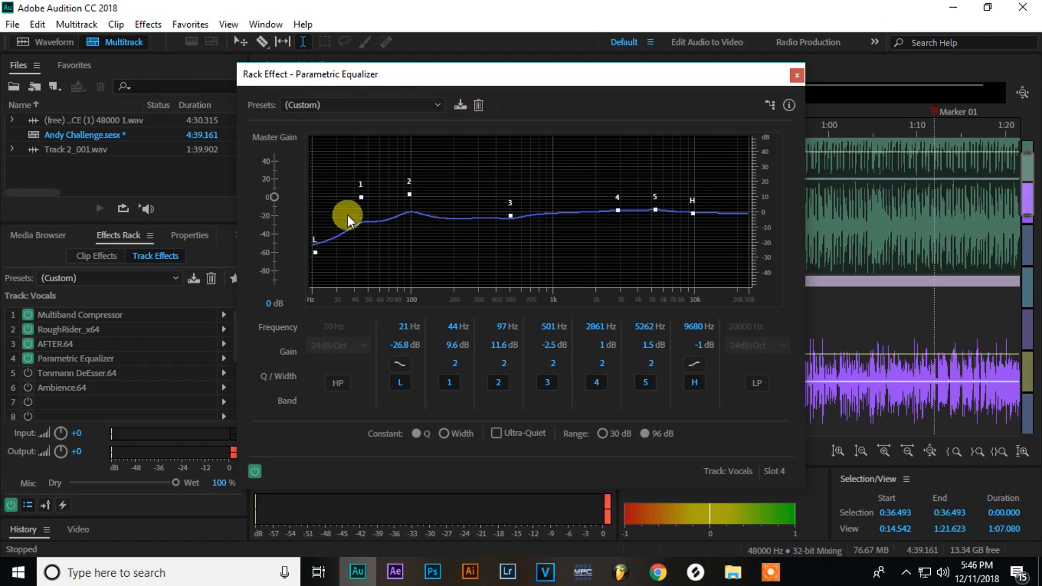
mouse_move(476, 219)
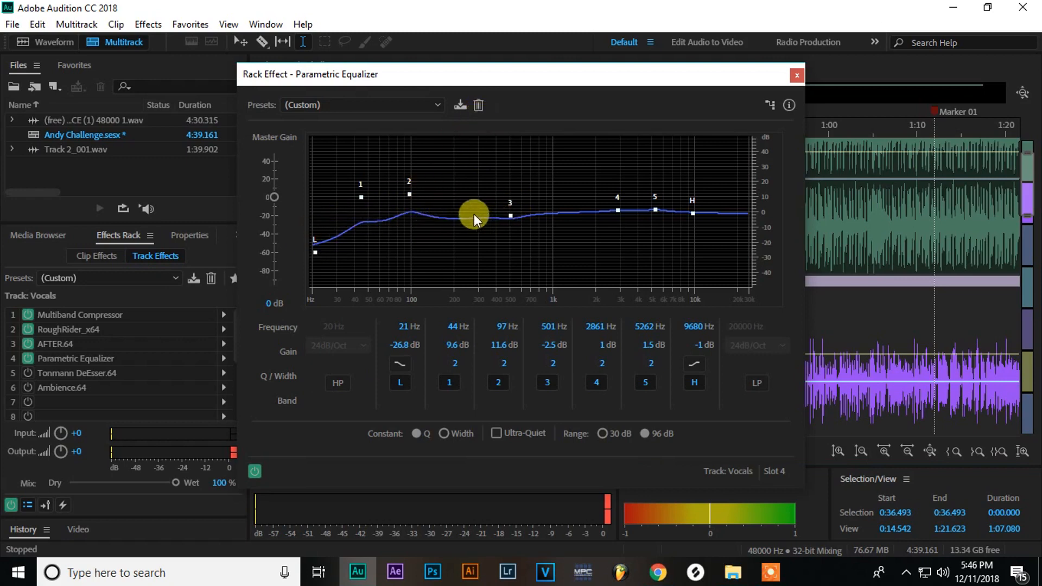
mouse_move(667, 212)
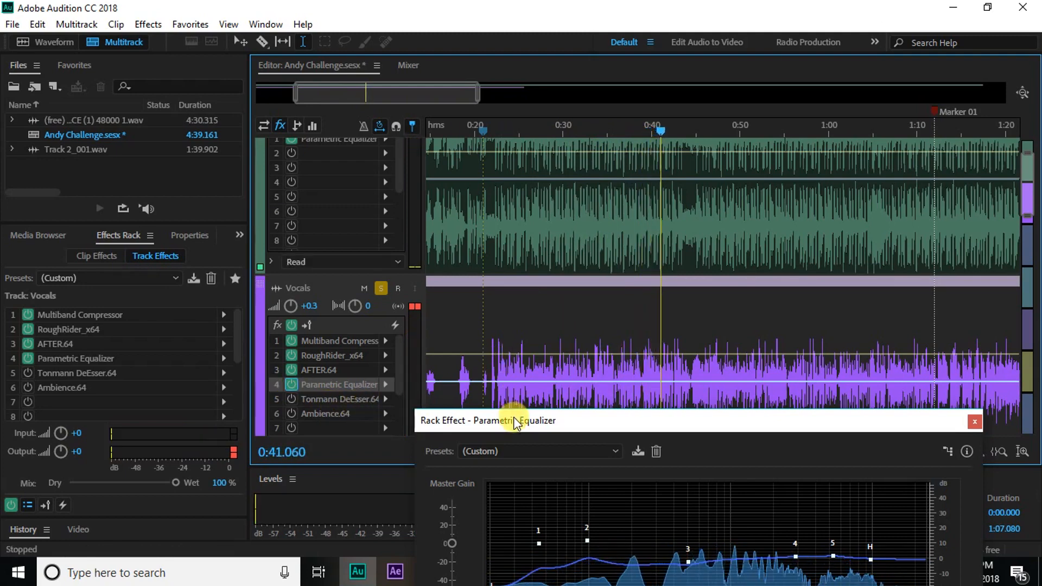
Drag the Parametric Equalizer window up so its full graph shows above the vocal spectrum
drag(515, 420, 535, 289)
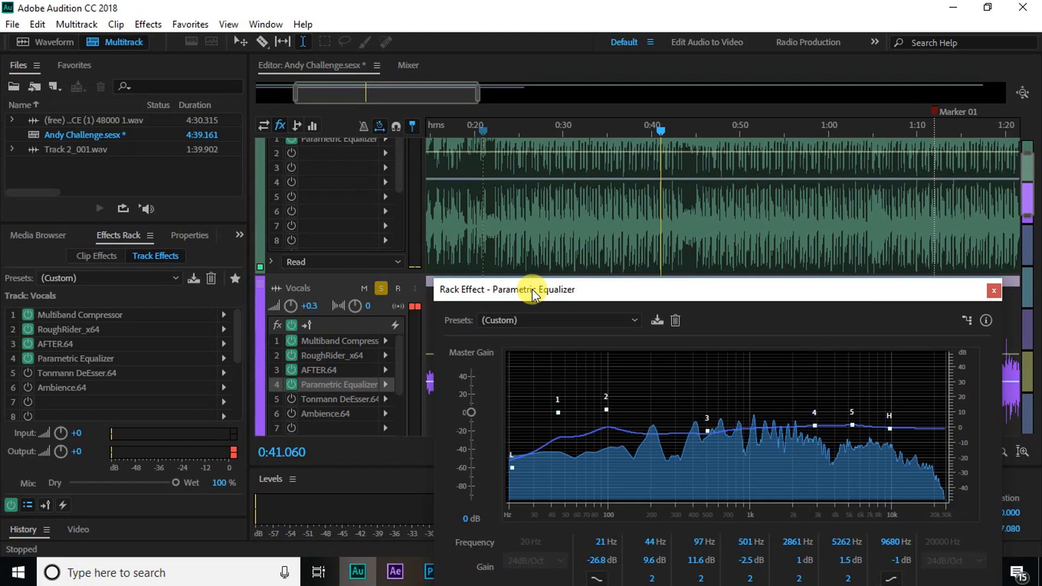
mouse_move(529, 303)
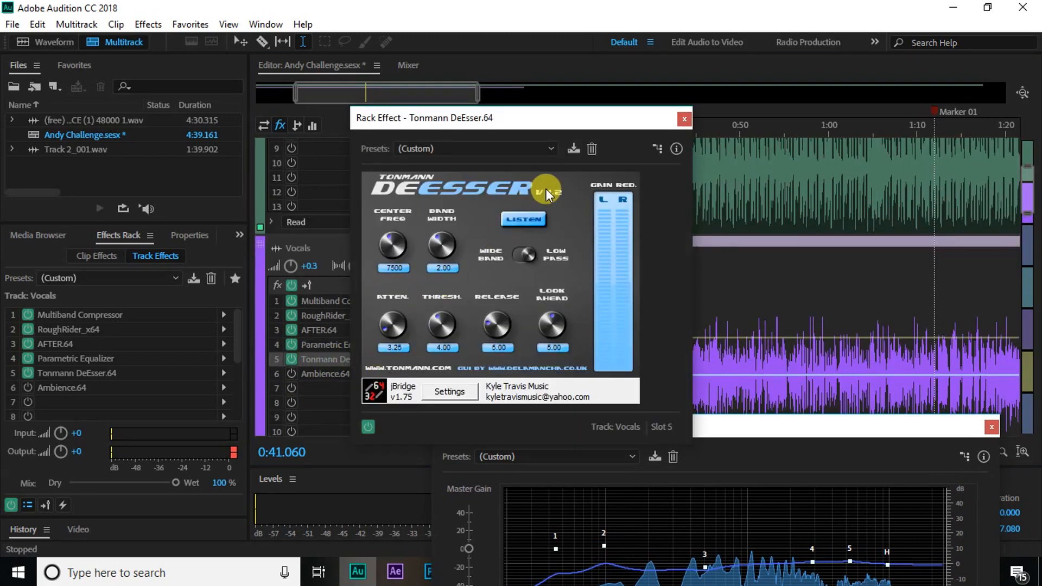
mouse_move(382, 326)
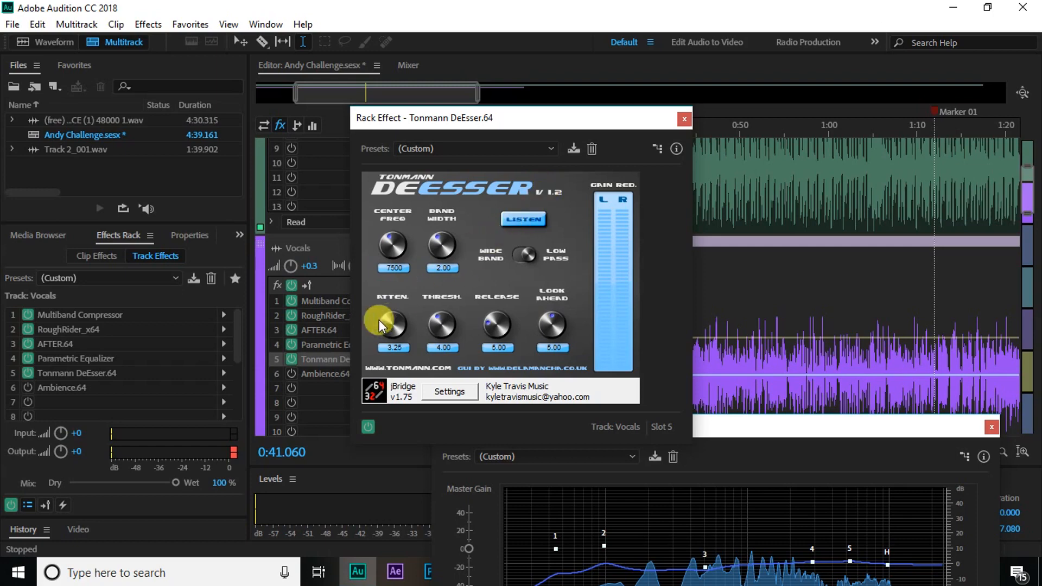
mouse_move(494, 299)
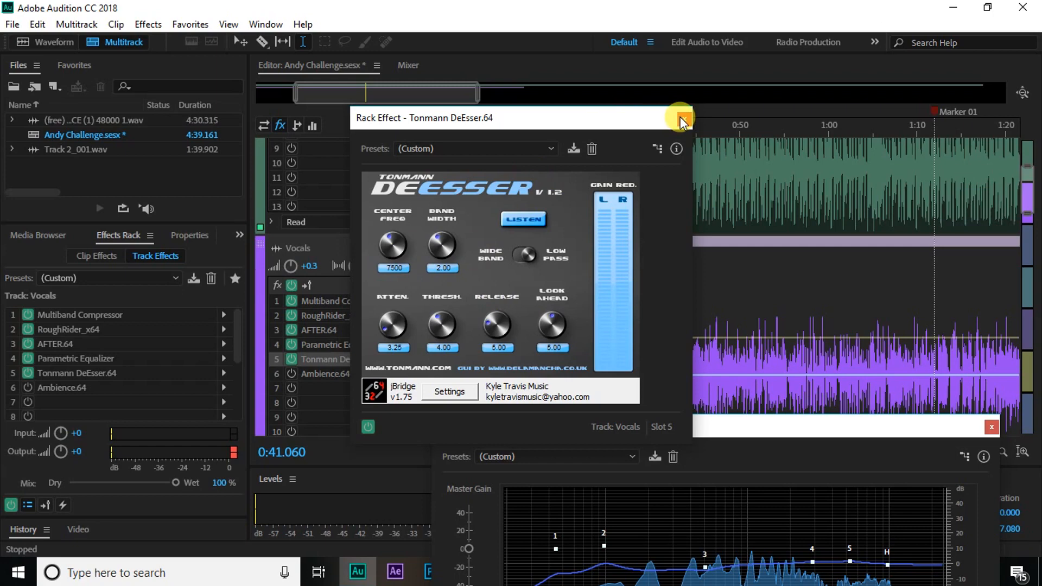
mouse_move(679, 119)
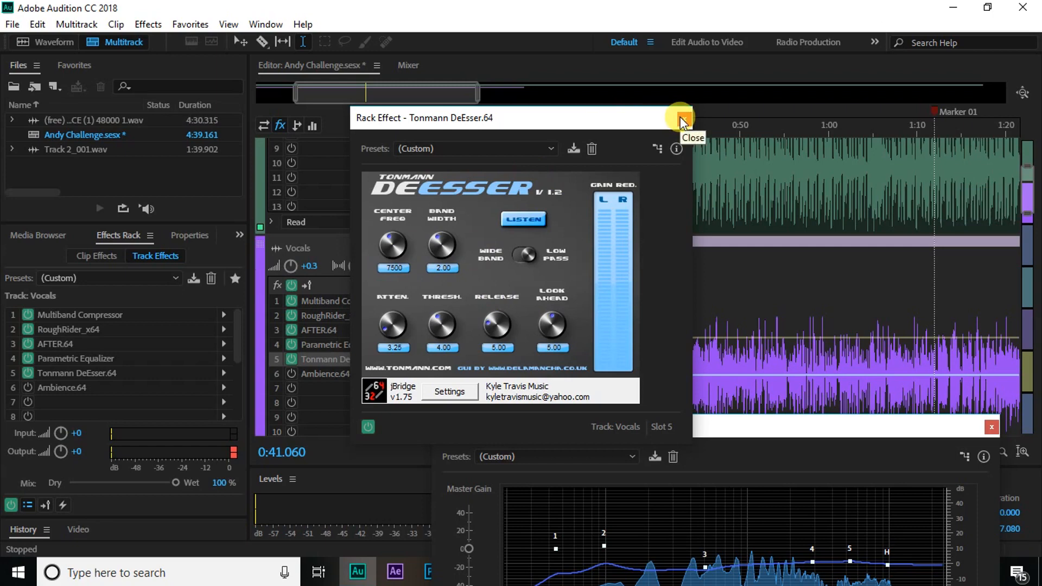
mouse_move(731, 342)
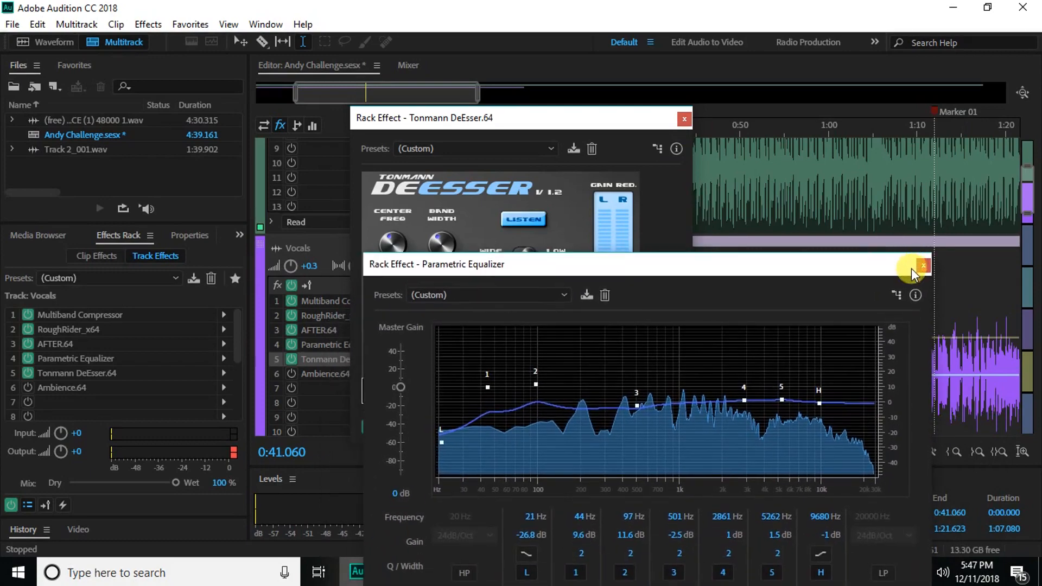
mouse_move(923, 266)
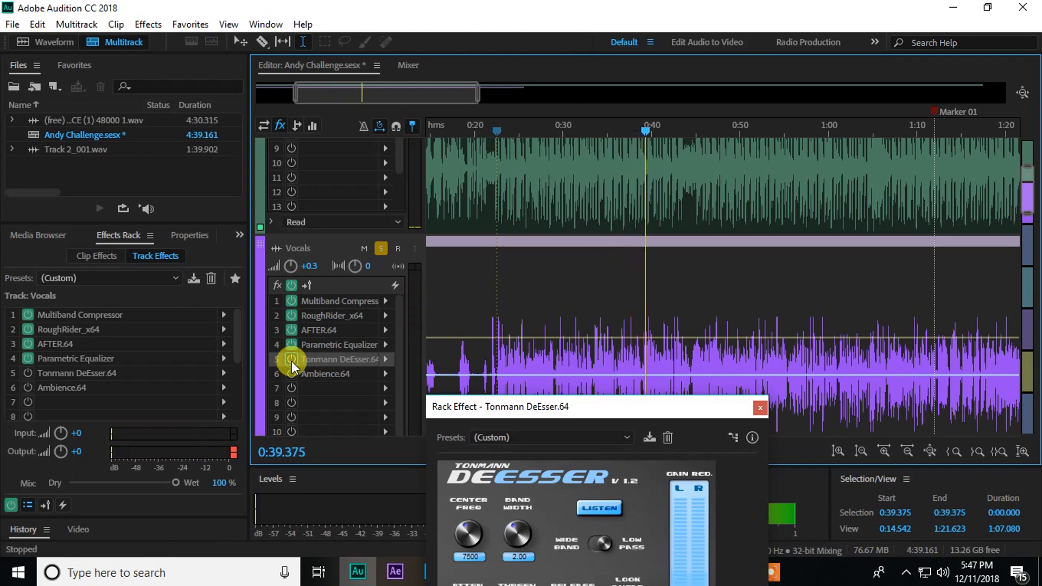
Turn the Tonmann DeEsser effect back on in the Vocals rack
click(290, 359)
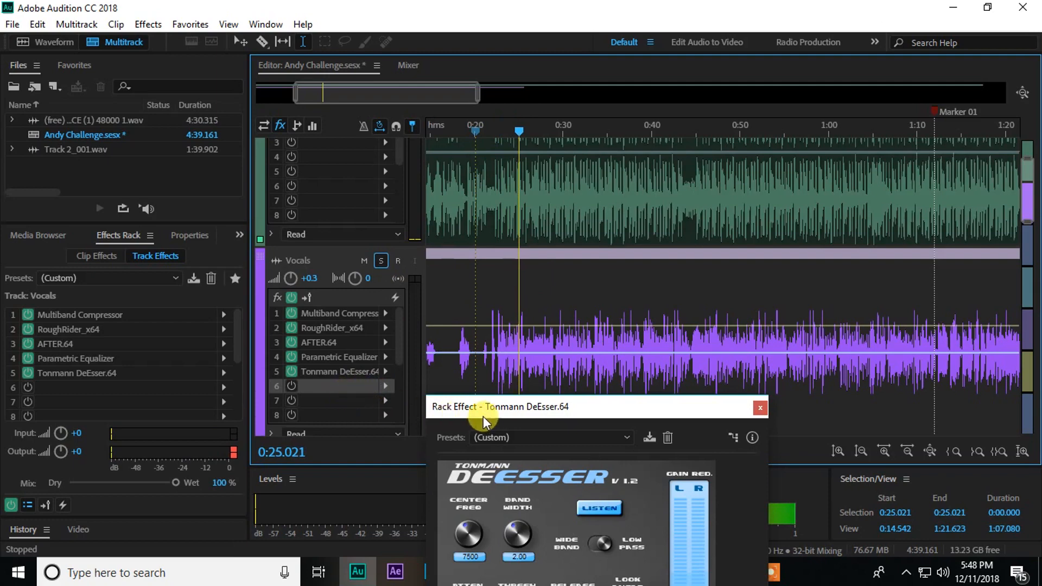
mouse_move(755, 406)
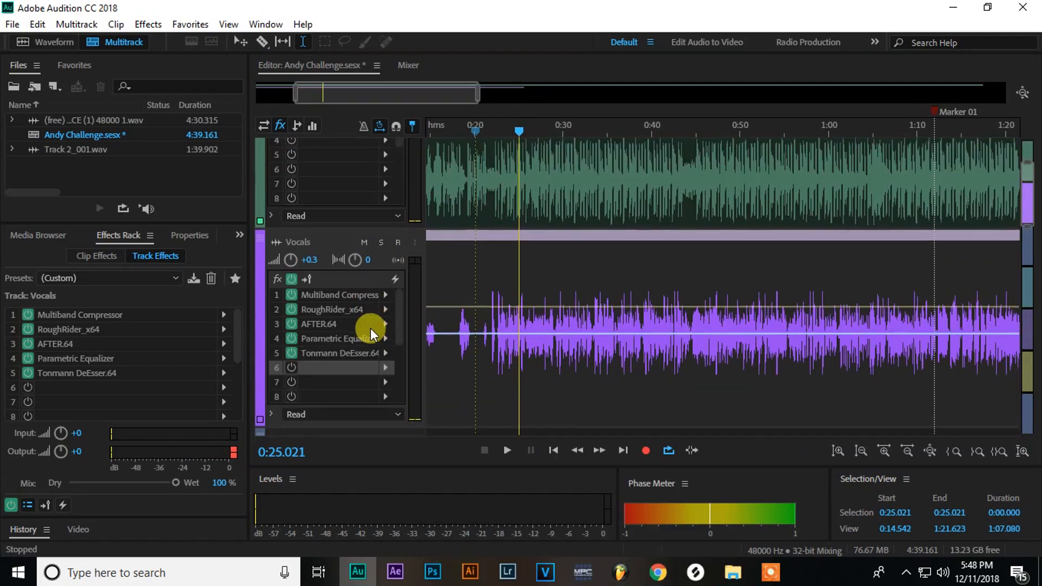
Bring up the effect choices for the Vocals track's empty sixth rack slot
click(384, 336)
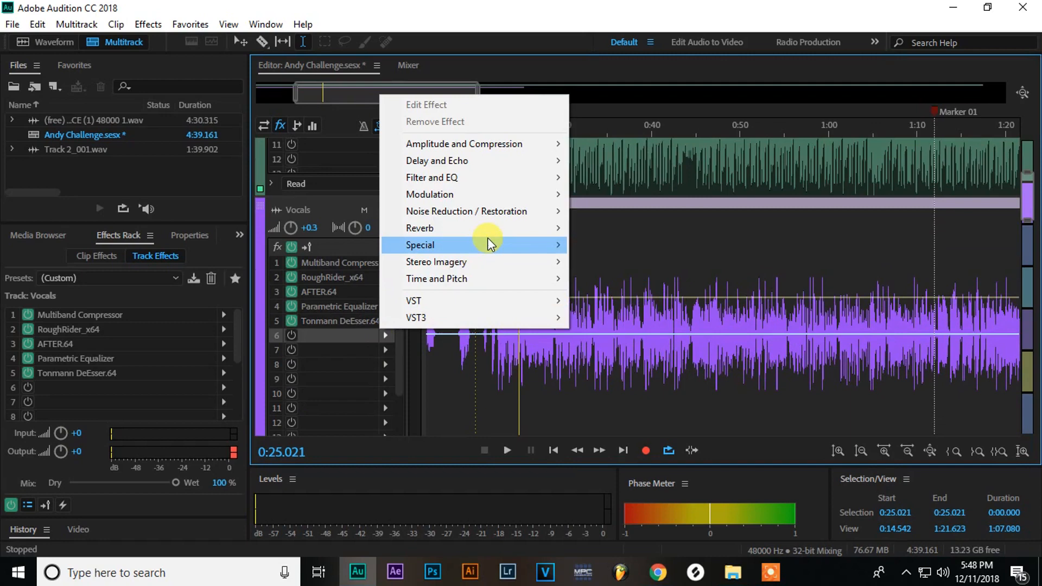
Choose the Reverb category for slot 6 and close the Ambience.64 effect window
click(420, 228)
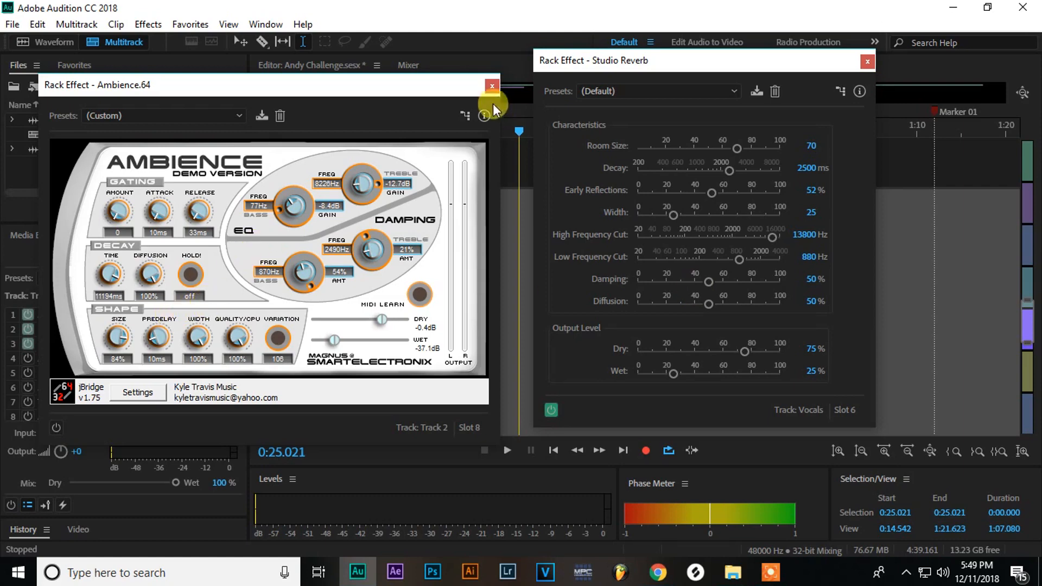
mouse_move(491, 88)
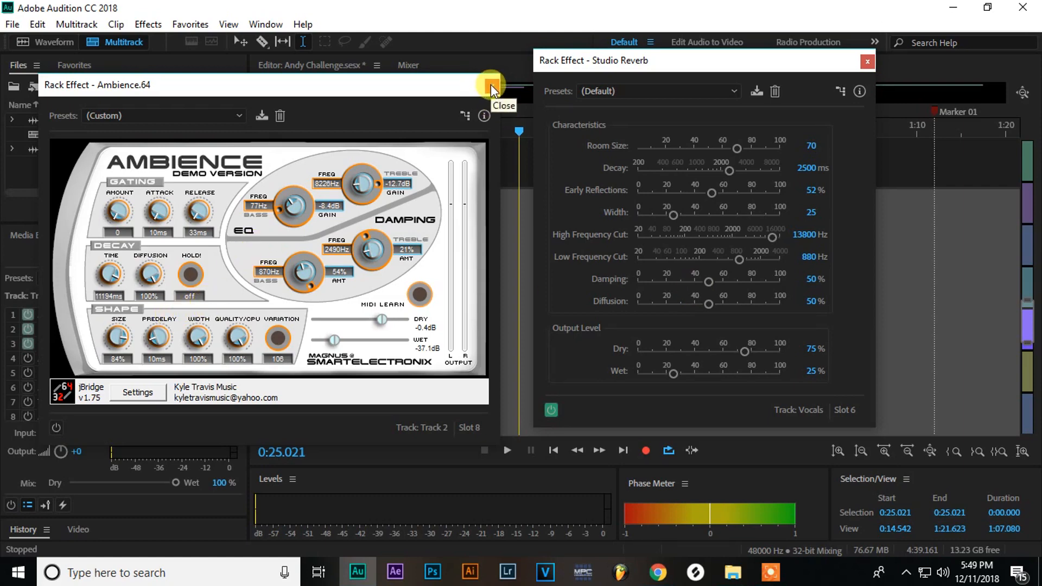
click(491, 85)
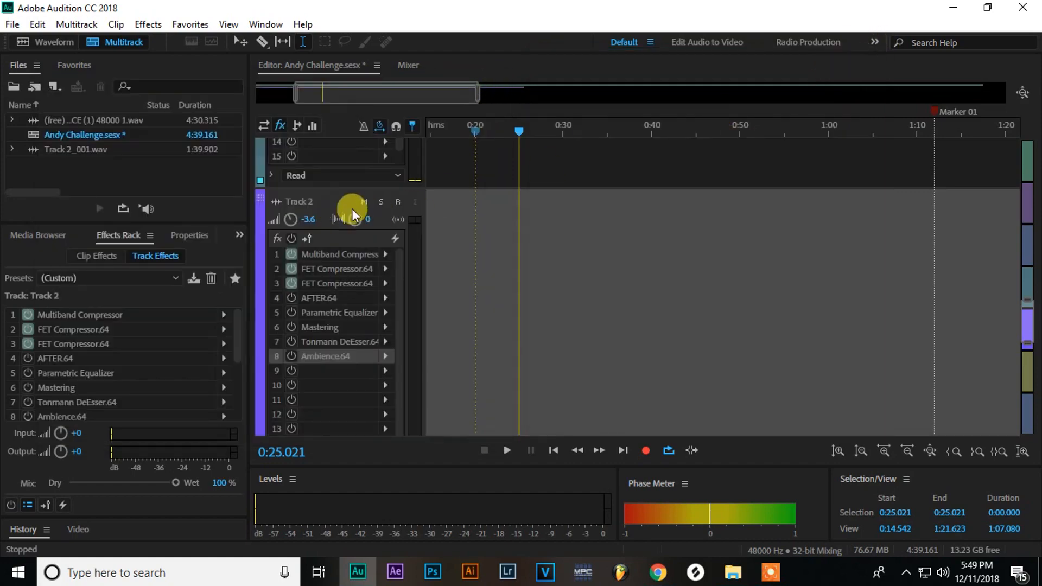